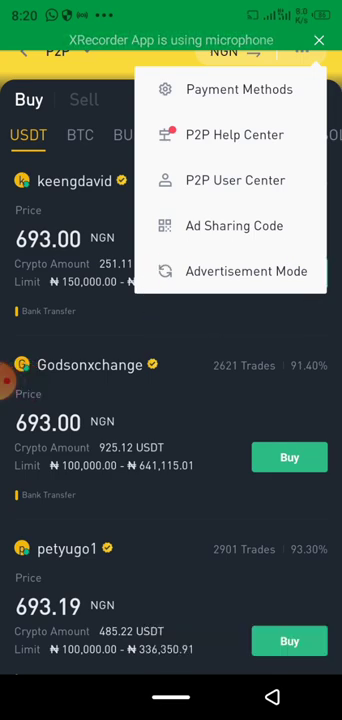
Switch Binance P2P into Advertisement Mode and confirm the prompt
{"action": "left_click", "coordinate": [246, 272]}
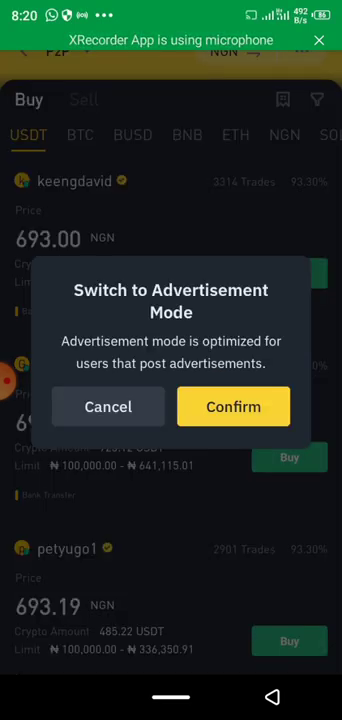
{"action": "left_click", "coordinate": [108, 408]}
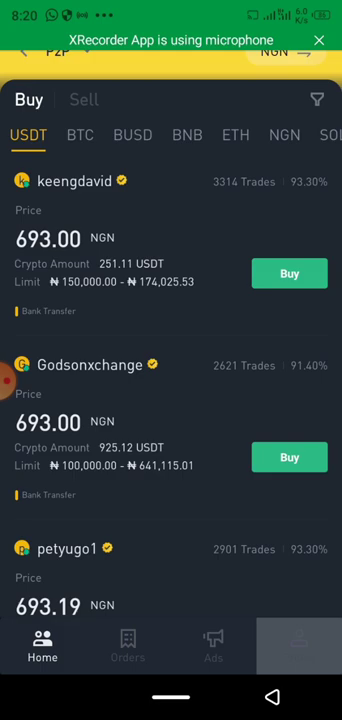
Review the P2P Profile, Ads and Orders sections, ending on the empty Ads list
{"action": "left_click", "coordinate": [300, 644]}
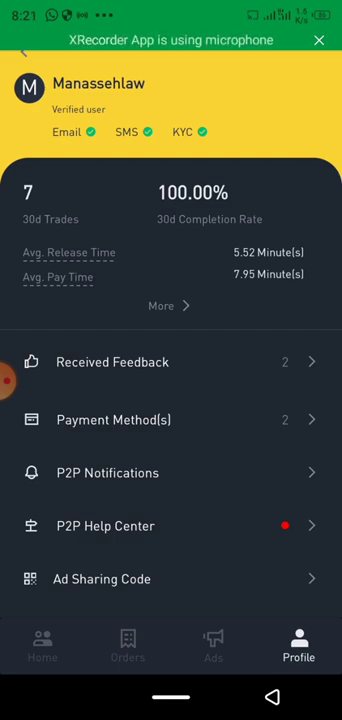
{"action": "left_click", "coordinate": [214, 644]}
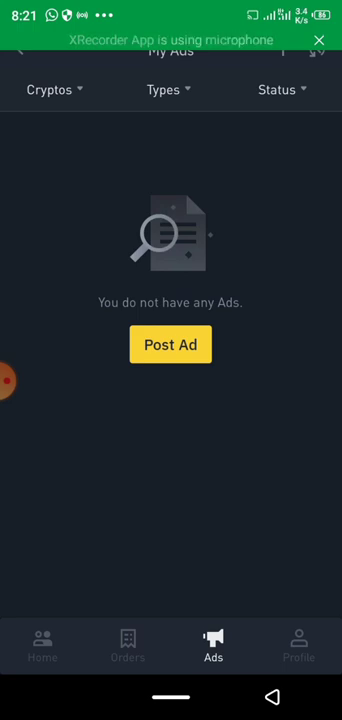
{"action": "left_click", "coordinate": [128, 644]}
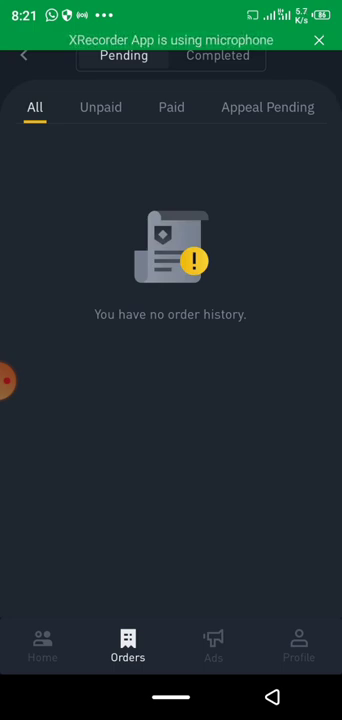
{"action": "left_click", "coordinate": [214, 644]}
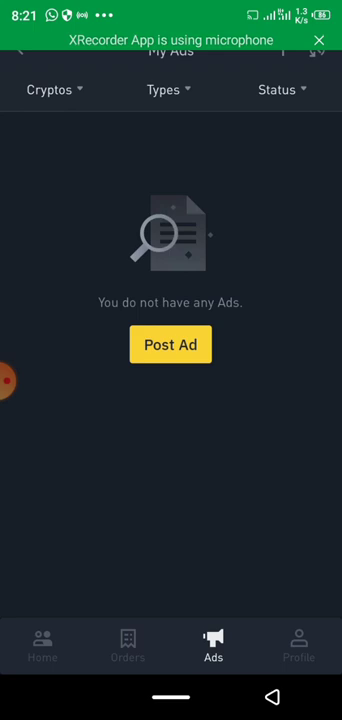
Filter My Ads to USDT Buy ads and start a new normal ad
{"action": "left_click", "coordinate": [48, 90]}
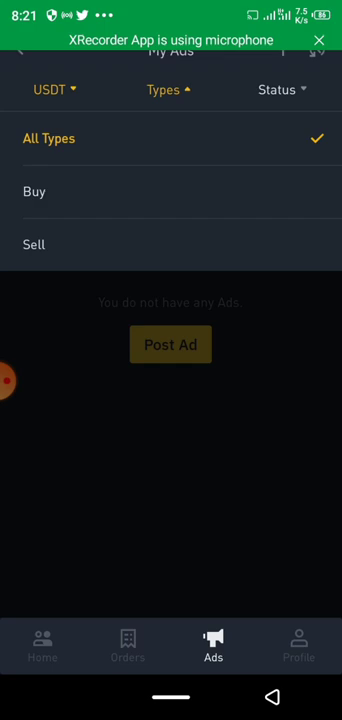
{"action": "left_click", "coordinate": [34, 192]}
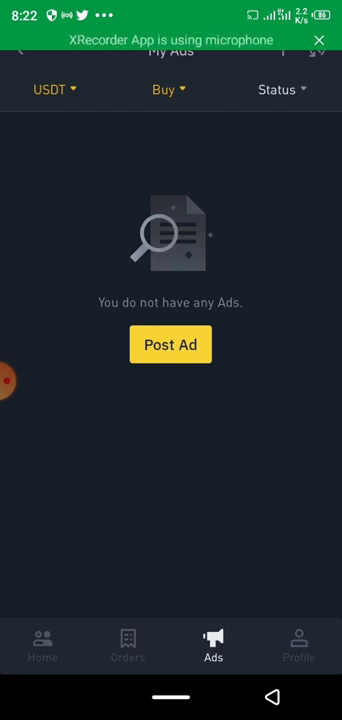
{"action": "left_click", "coordinate": [284, 88]}
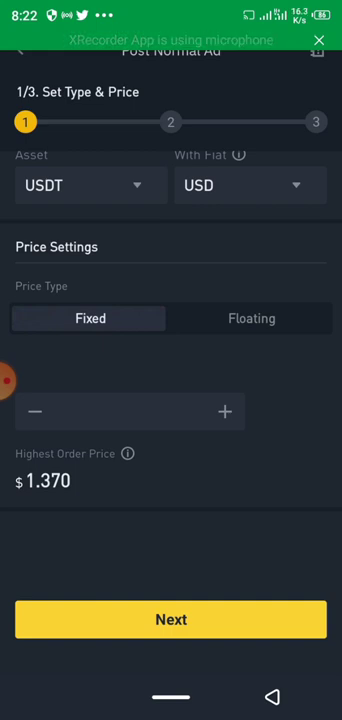
Price the USDT ad in NGN fiat with a Floating price type
{"action": "left_click", "coordinate": [250, 184]}
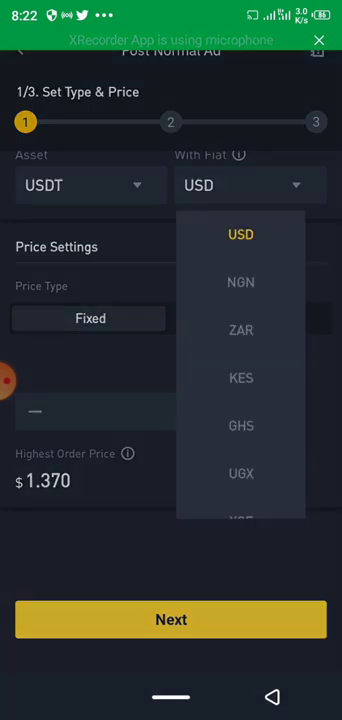
{"action": "left_click", "coordinate": [240, 282]}
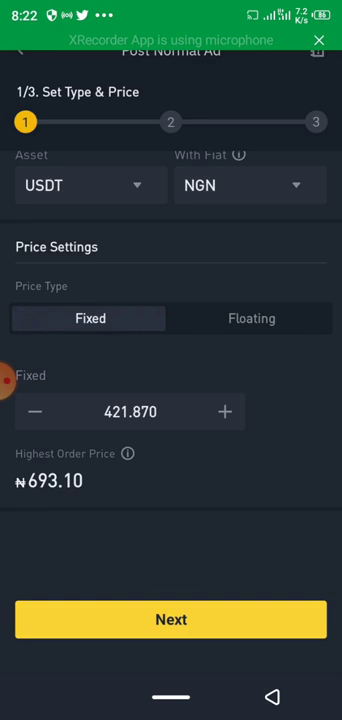
{"action": "left_click", "coordinate": [252, 318]}
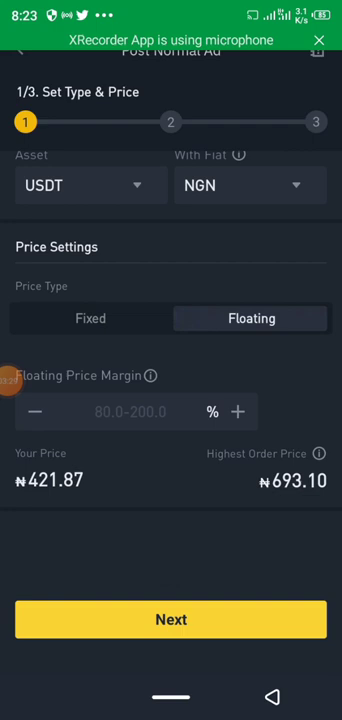
Set the floating price margin to 121% (₦510.46) and move to the amount step
{"action": "left_click", "coordinate": [130, 412]}
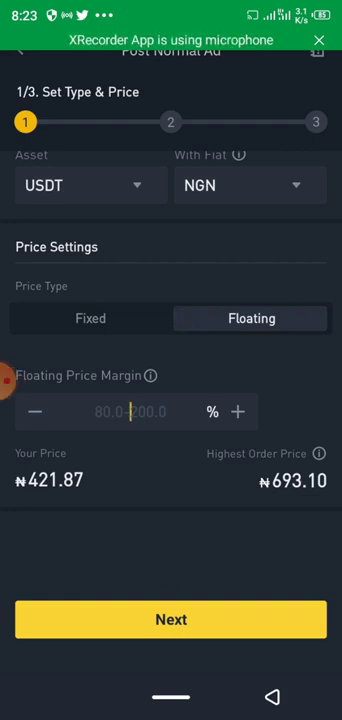
{"action": "left_click", "coordinate": [130, 412]}
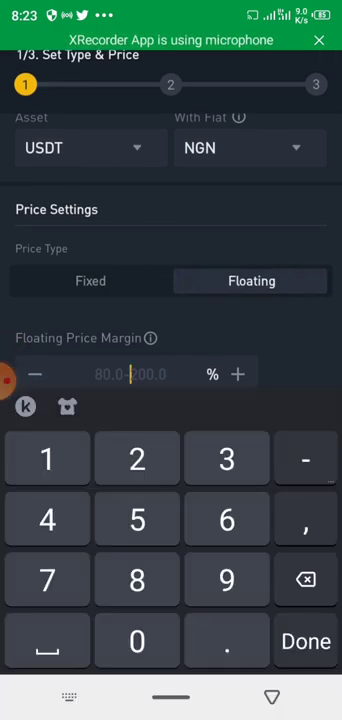
{"action": "type", "text": "11"}
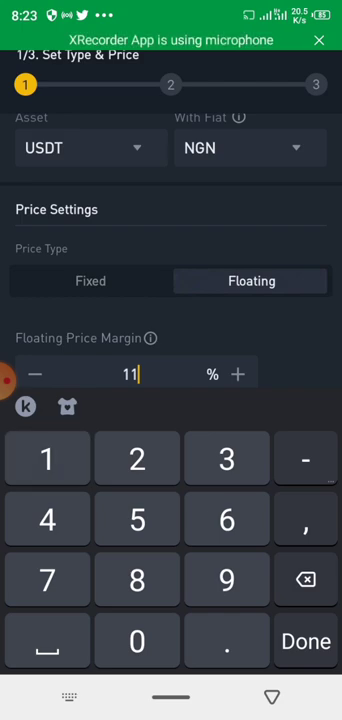
{"action": "left_click", "coordinate": [136, 458]}
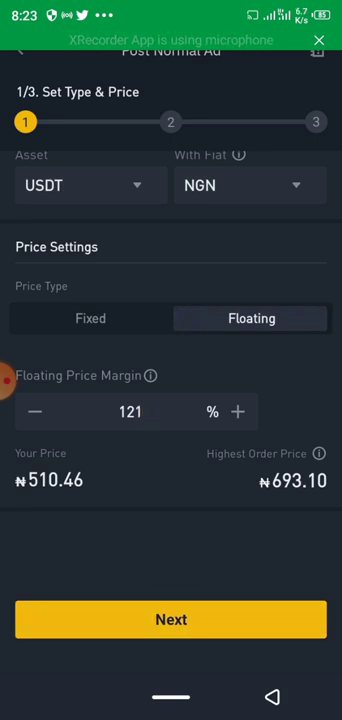
{"action": "left_click", "coordinate": [130, 412]}
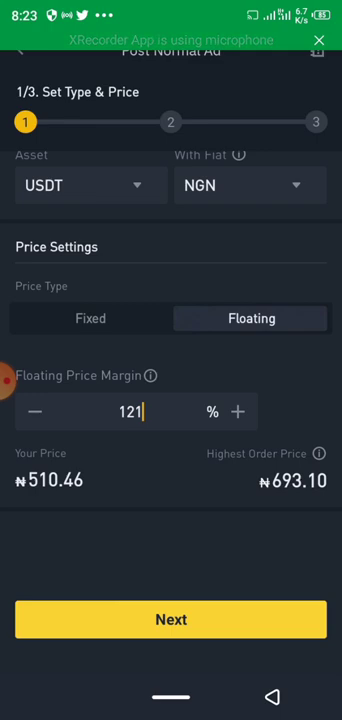
{"action": "left_click", "coordinate": [172, 620]}
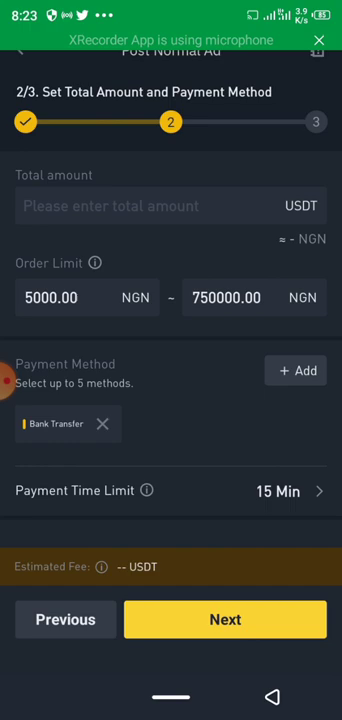
Enter the ad's total USDT amount and a 4000 NGN minimum order limit with Bank Transfer
{"action": "left_click", "coordinate": [160, 206]}
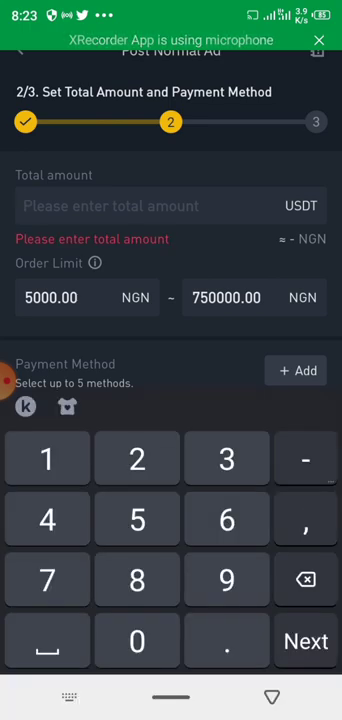
{"action": "type", "text": "100"}
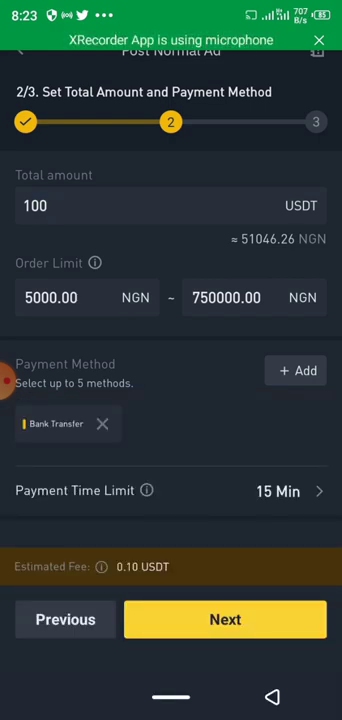
{"action": "left_click", "coordinate": [170, 204]}
{"action": "type", "text": "1"}
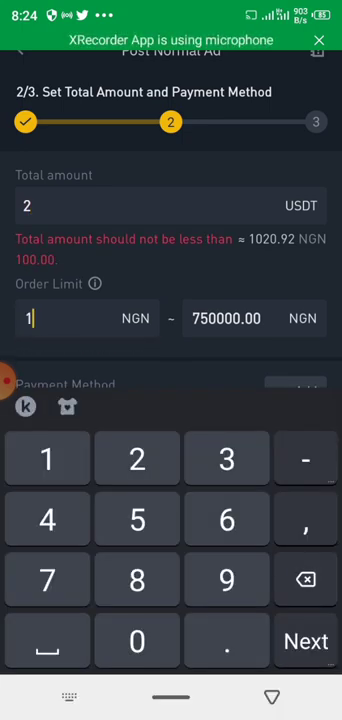
{"action": "type", "text": "000"}
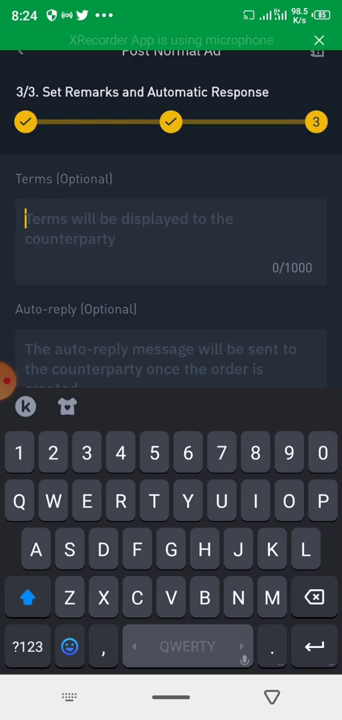
Write the terms: I charge 50naira for binance fee and bank charges. Type "Proceed" if you agree
{"action": "type", "text": "I cjarge 50"}
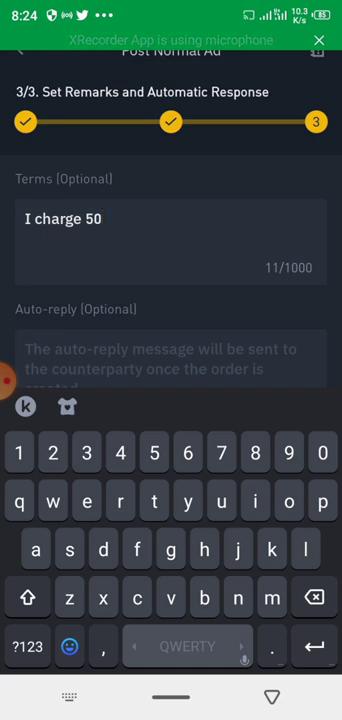
{"action": "type", "text": "naira"}
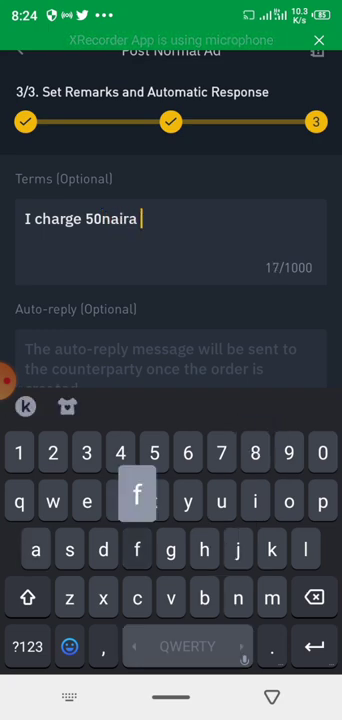
{"action": "type", "text": "for binance"}
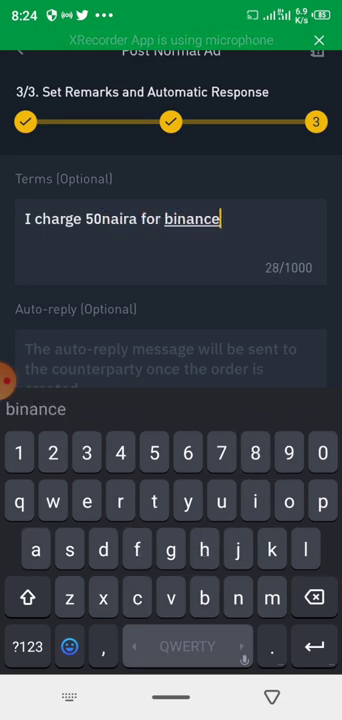
{"action": "type", "text": "fee"}
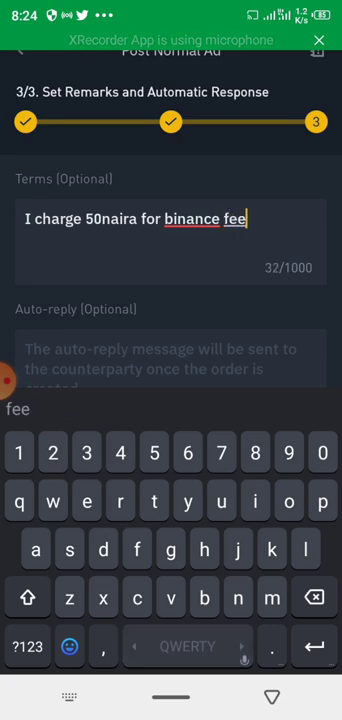
{"action": "type", "text": "and"}
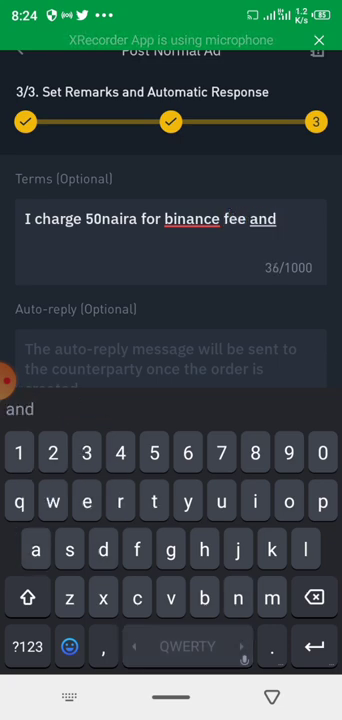
{"action": "type", "text": "bank"}
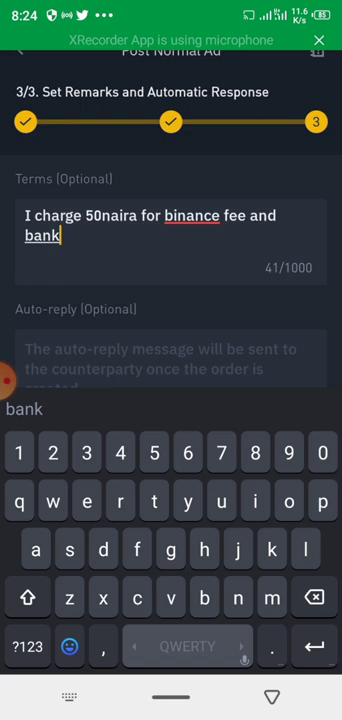
{"action": "type", "text": "charges."}
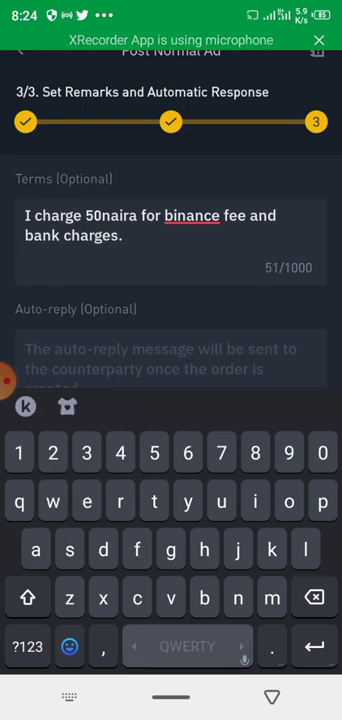
{"action": "type", "text": "Type \""}
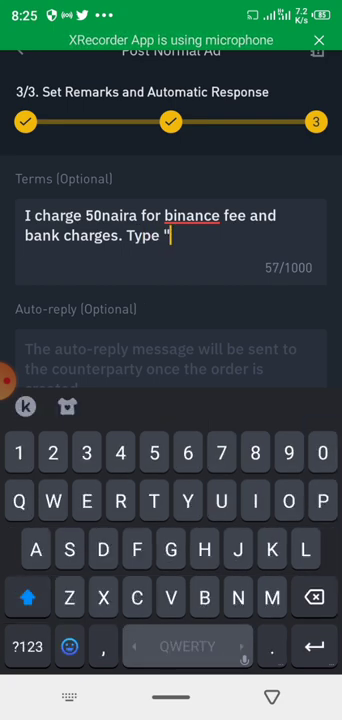
{"action": "type", "text": "Proceed\" if you"}
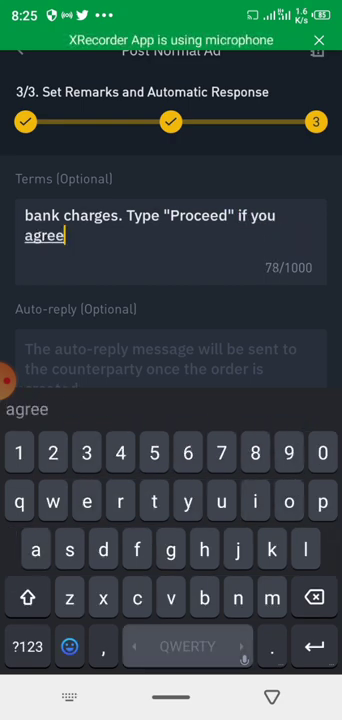
{"action": "type", "text": "."}
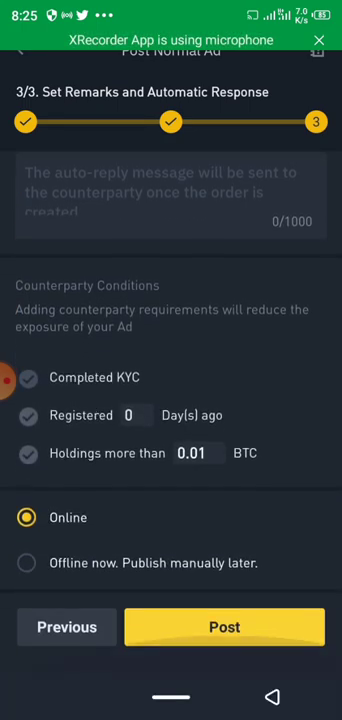
Publish the Buy USDT ad at ₦510.46 for 100 USDT, limit 4000–750000 NGN
{"action": "left_click", "coordinate": [224, 628]}
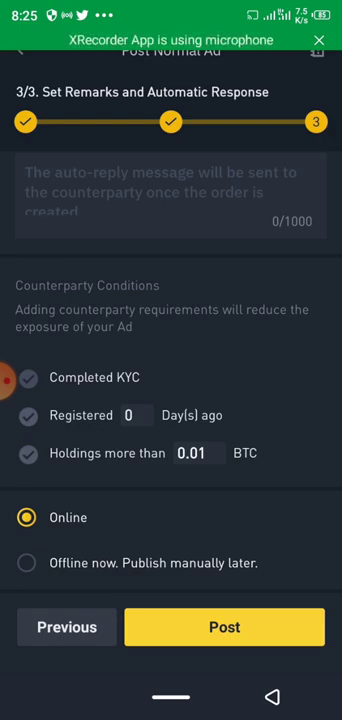
{"action": "left_click", "coordinate": [224, 628]}
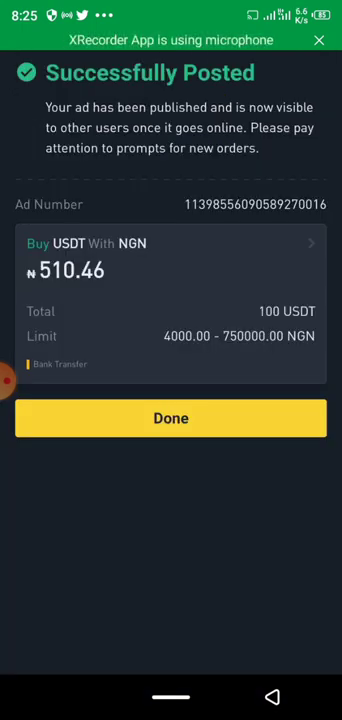
Dismiss the success notice and return to the P2P market Buy listings
{"action": "left_click", "coordinate": [172, 418]}
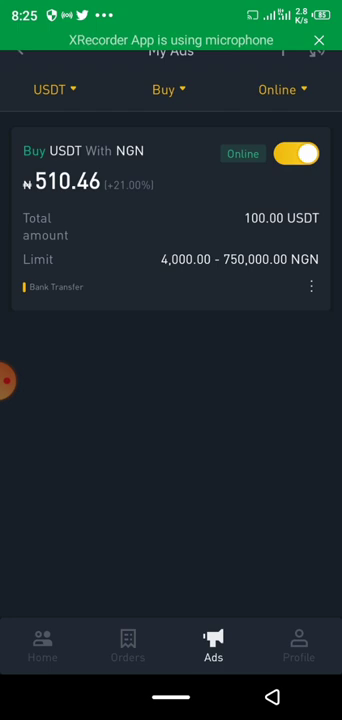
{"action": "left_click", "coordinate": [42, 644]}
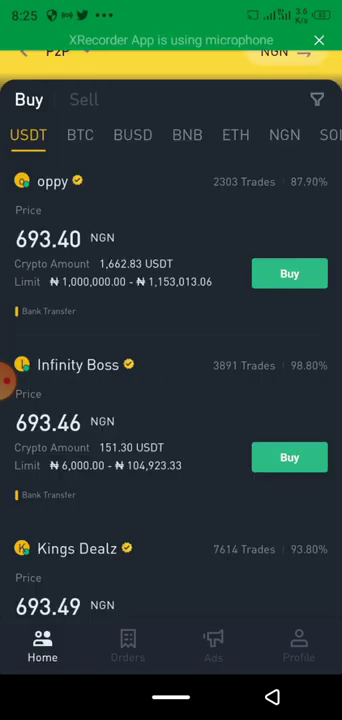
Show USDT Sell listings filtered by a 4000 NGN amount with Bank Transfer payment
{"action": "left_click", "coordinate": [84, 100]}
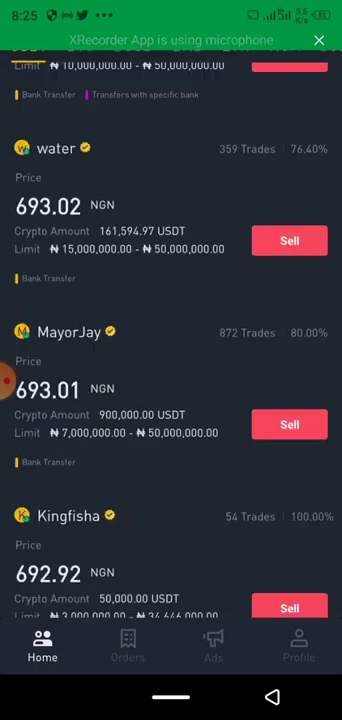
{"action": "scroll", "scroll_direction": "down", "scroll_amount": 3}
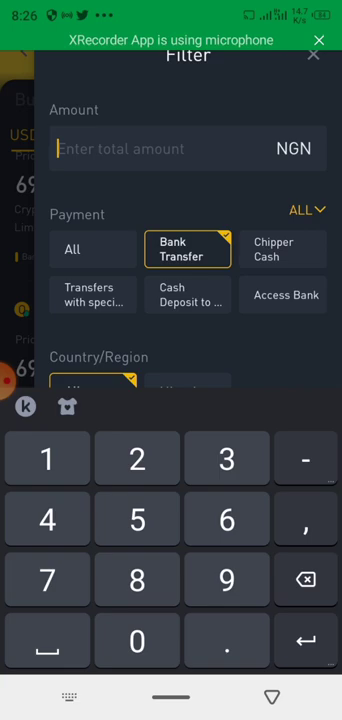
{"action": "type", "text": "4000"}
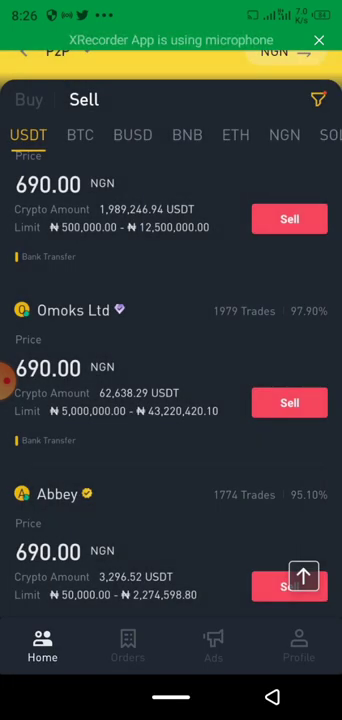
Scroll the USDT Sell list past lower-priced offers to the ₦510.46 ad for 100 USDT
{"action": "scroll", "scroll_direction": "down", "scroll_amount": 3}
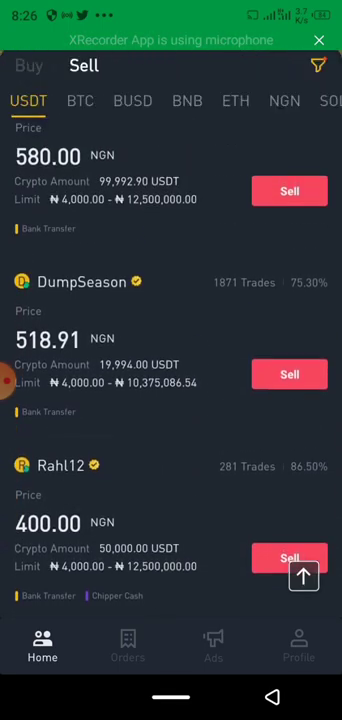
{"action": "scroll", "scroll_direction": "down", "scroll_amount": 3}
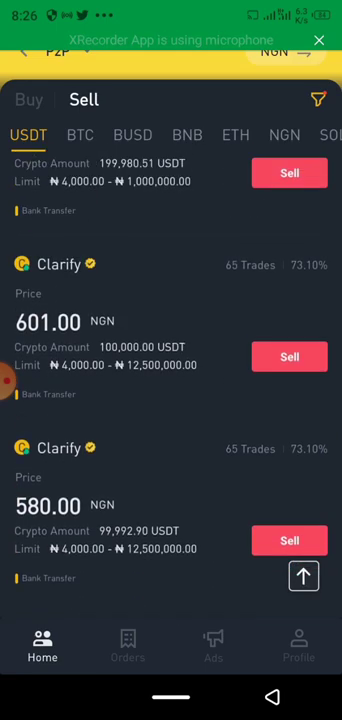
{"action": "scroll", "scroll_direction": "down", "scroll_amount": 3}
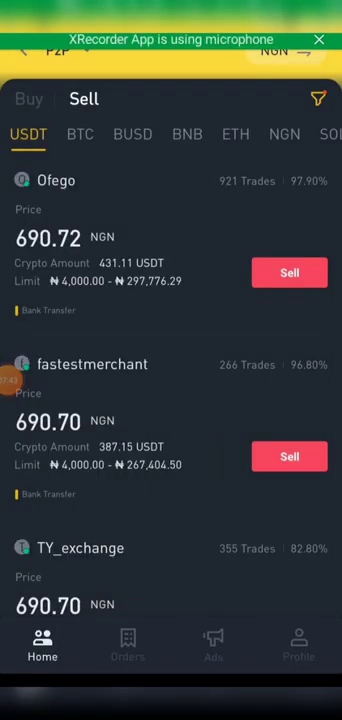
{"action": "scroll", "scroll_direction": "down", "scroll_amount": 3}
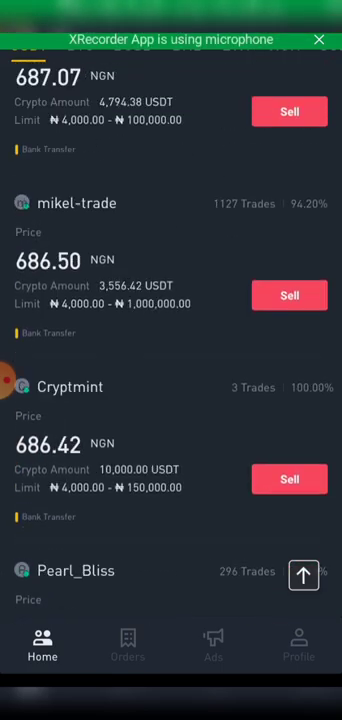
{"action": "scroll", "scroll_direction": "down", "scroll_amount": 3}
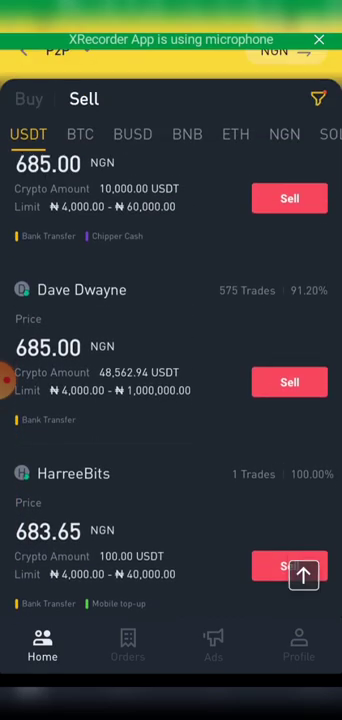
{"action": "scroll", "scroll_direction": "down", "scroll_amount": 3}
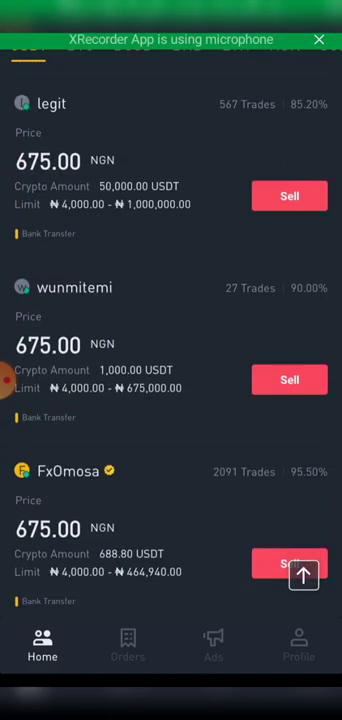
{"action": "scroll", "scroll_direction": "down", "scroll_amount": 3}
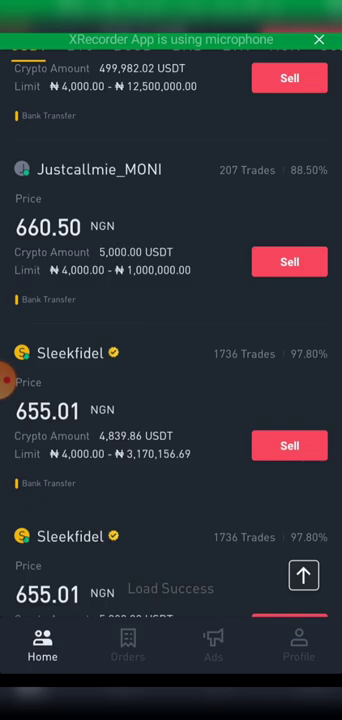
{"action": "scroll", "scroll_direction": "down", "scroll_amount": 3}
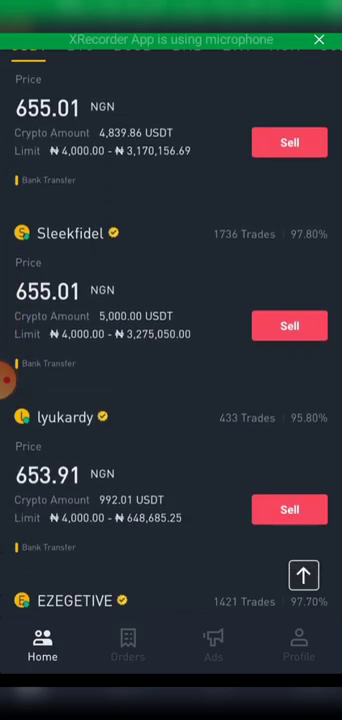
{"action": "scroll", "scroll_direction": "down", "scroll_amount": 3}
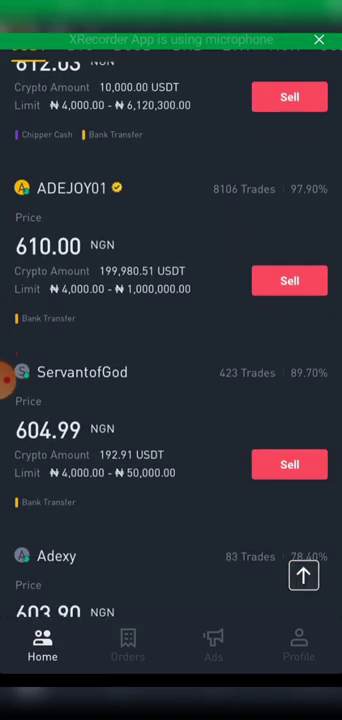
{"action": "scroll", "scroll_direction": "down", "scroll_amount": 3}
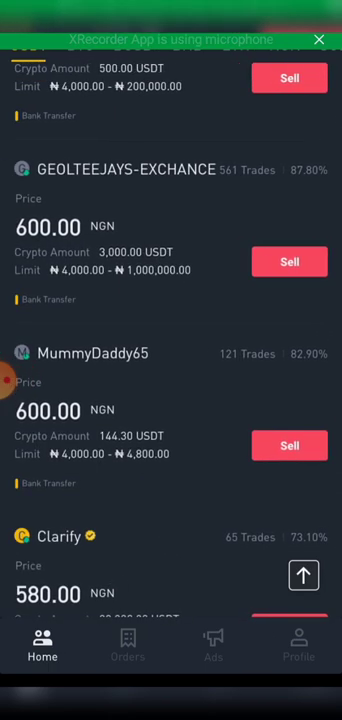
{"action": "scroll", "scroll_direction": "down", "scroll_amount": 3}
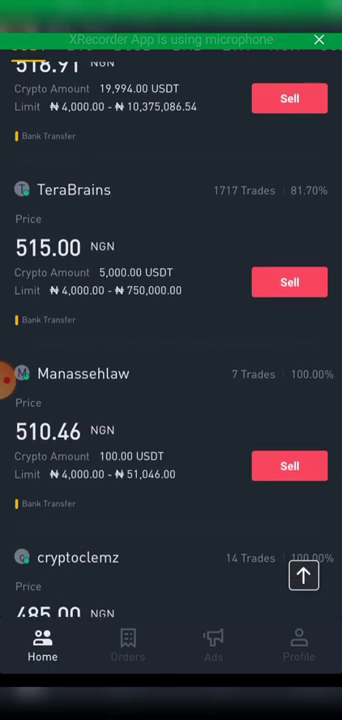